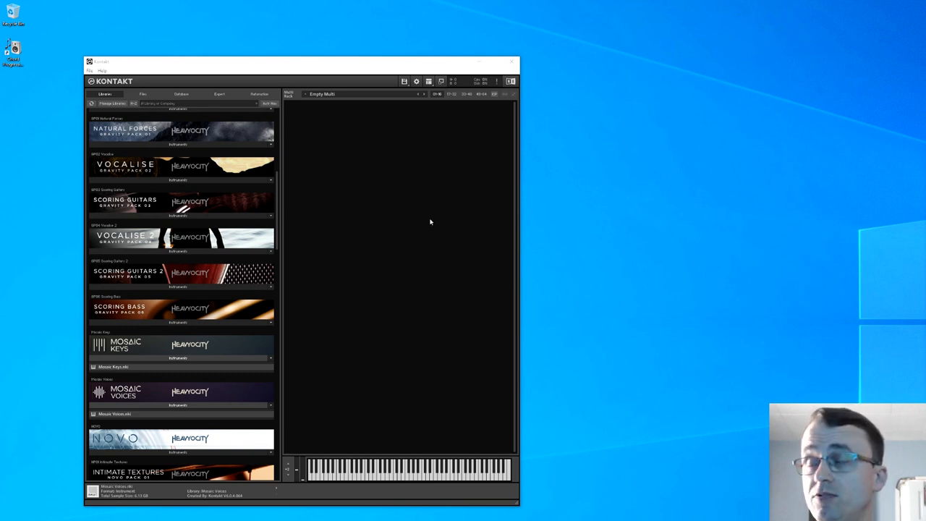
{"action": "mouse_move", "coordinate": [424, 254]}
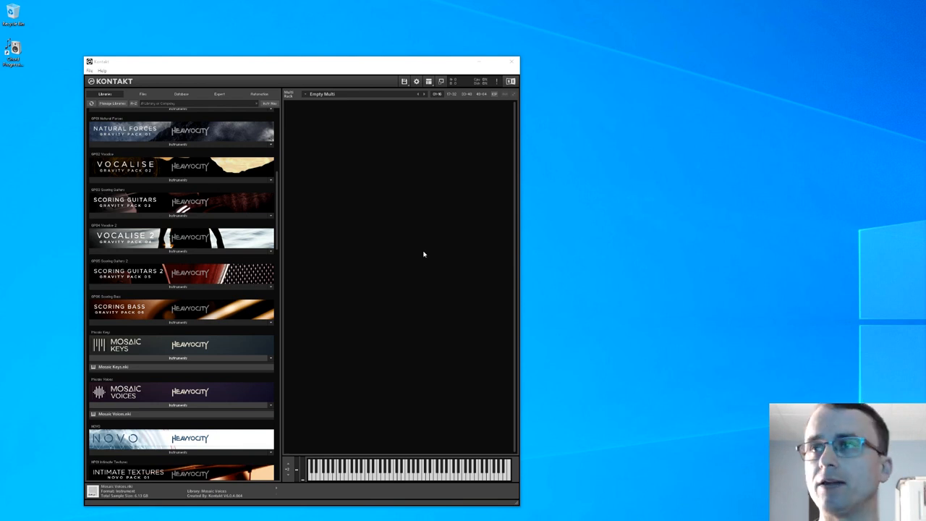
{"action": "mouse_move", "coordinate": [432, 304]}
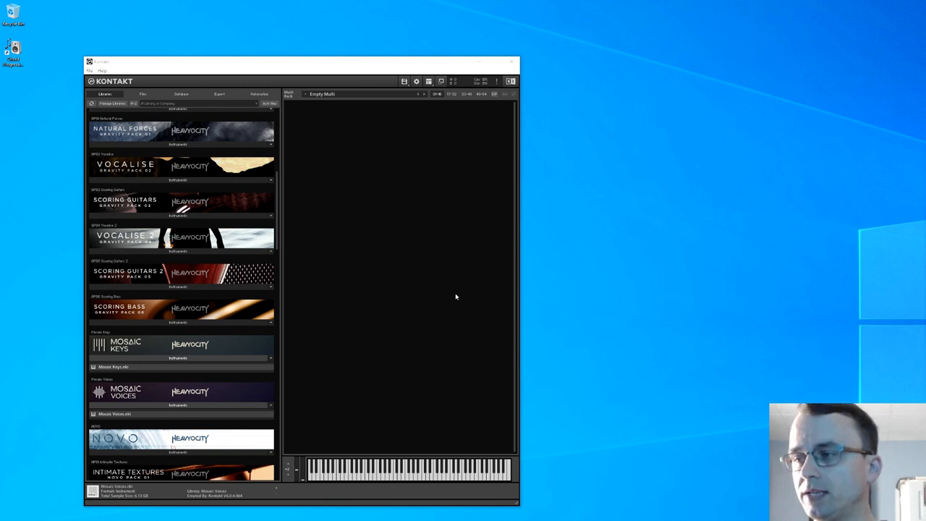
{"action": "mouse_move", "coordinate": [376, 309]}
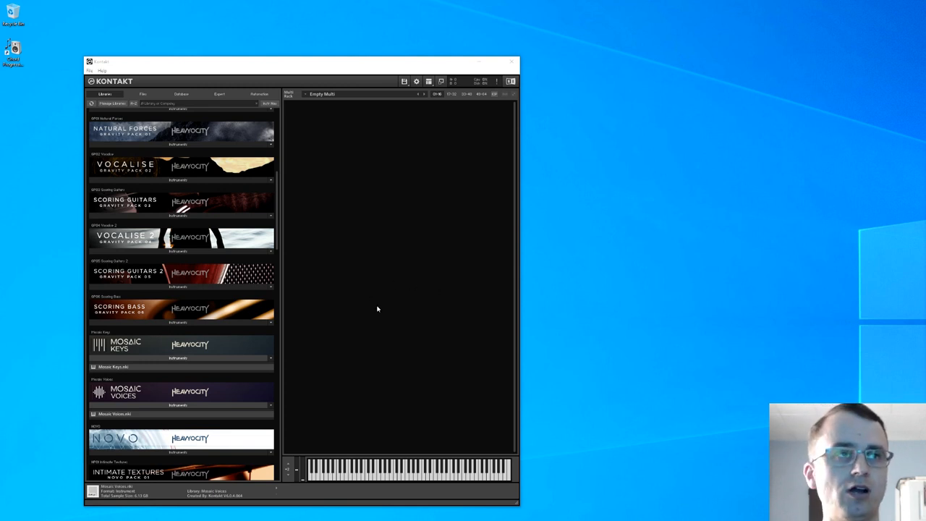
{"action": "mouse_move", "coordinate": [381, 314]}
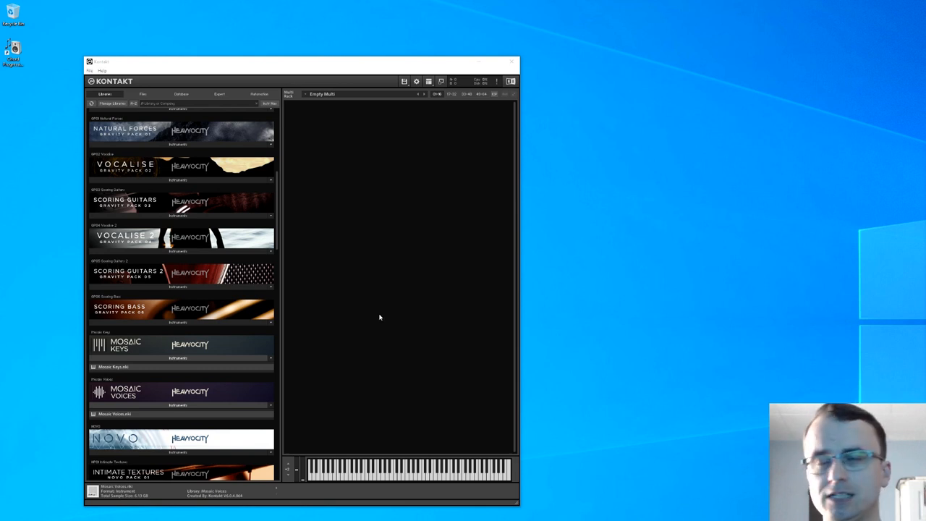
{"action": "mouse_move", "coordinate": [371, 317]}
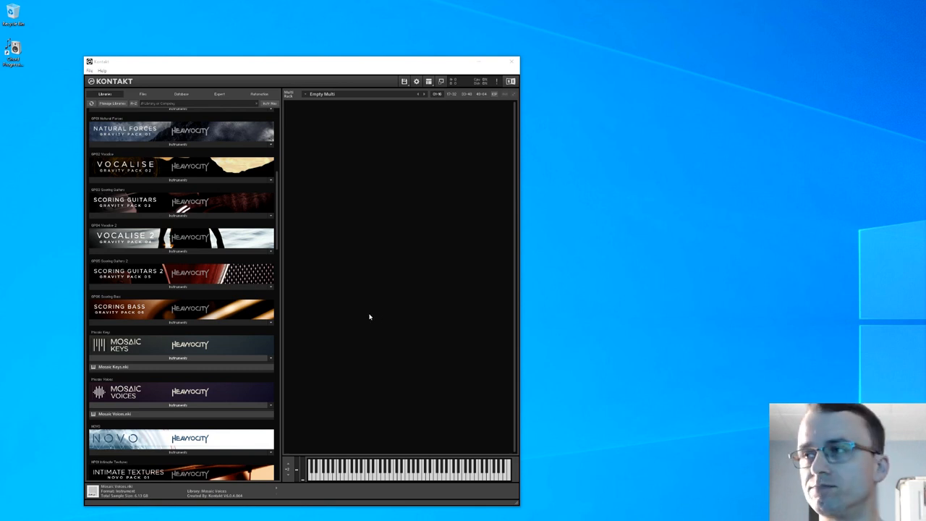
{"action": "mouse_move", "coordinate": [288, 343]}
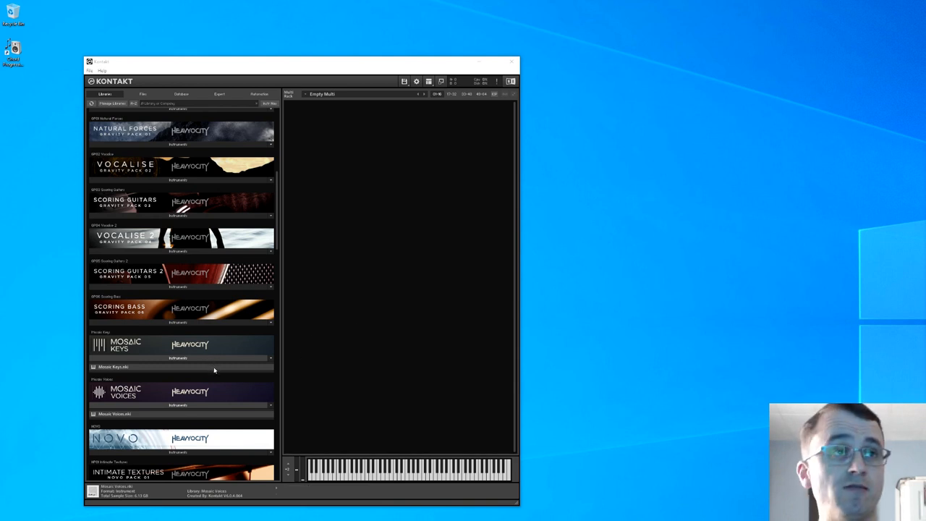
{"action": "mouse_move", "coordinate": [176, 373]}
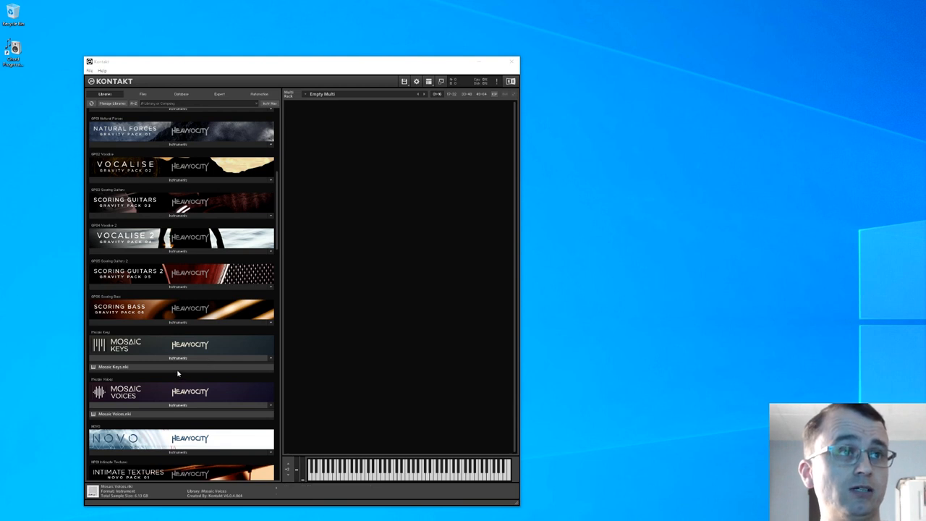
{"action": "mouse_move", "coordinate": [183, 370]}
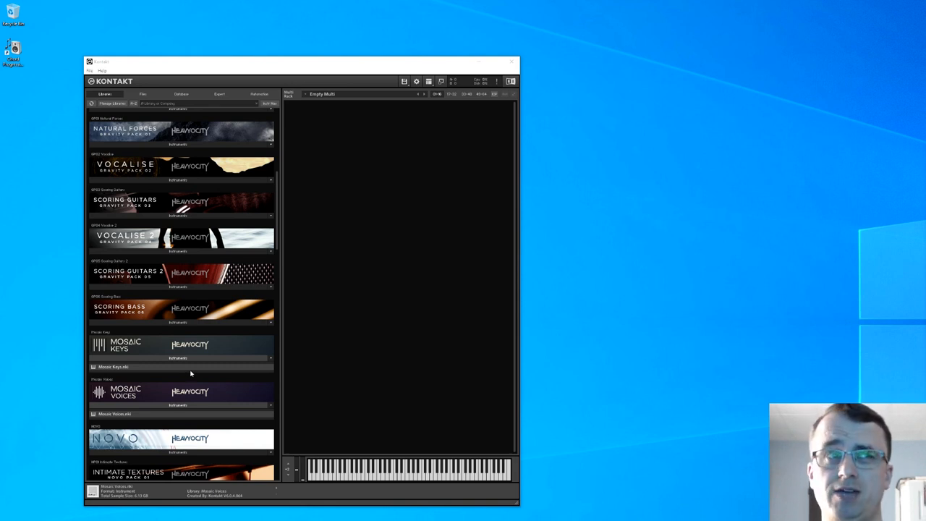
{"action": "mouse_move", "coordinate": [197, 370]}
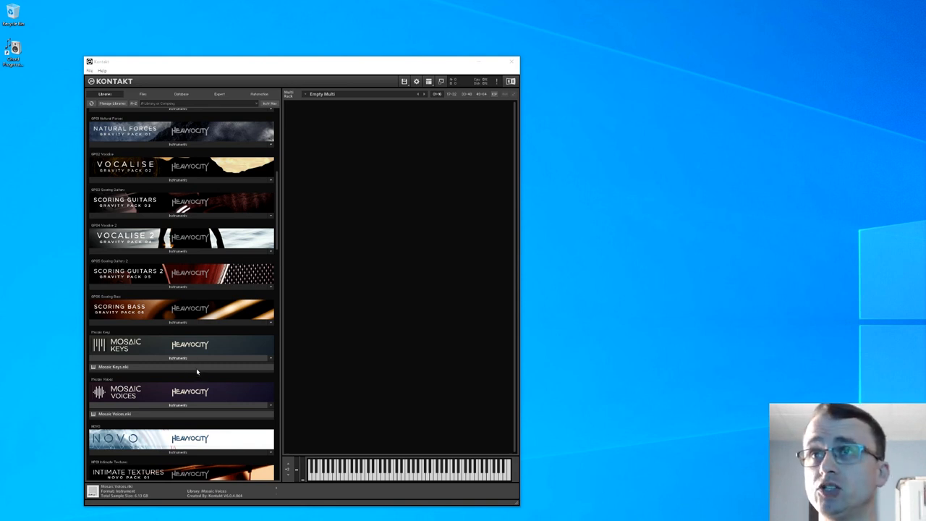
{"action": "mouse_move", "coordinate": [200, 374]}
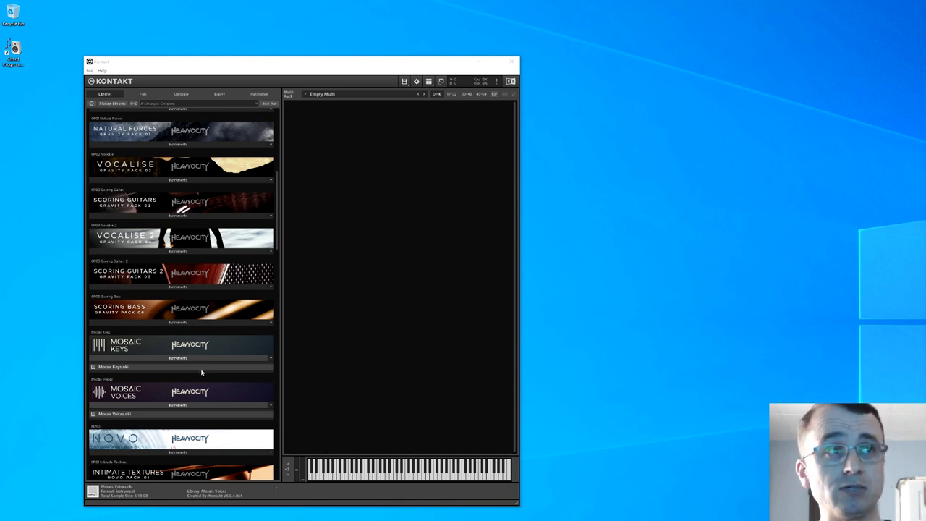
- Start Batch re-save from the Files menu and confirm Yes on the resave warning
{"action": "scroll", "scroll_direction": "down", "scroll_amount": 3}
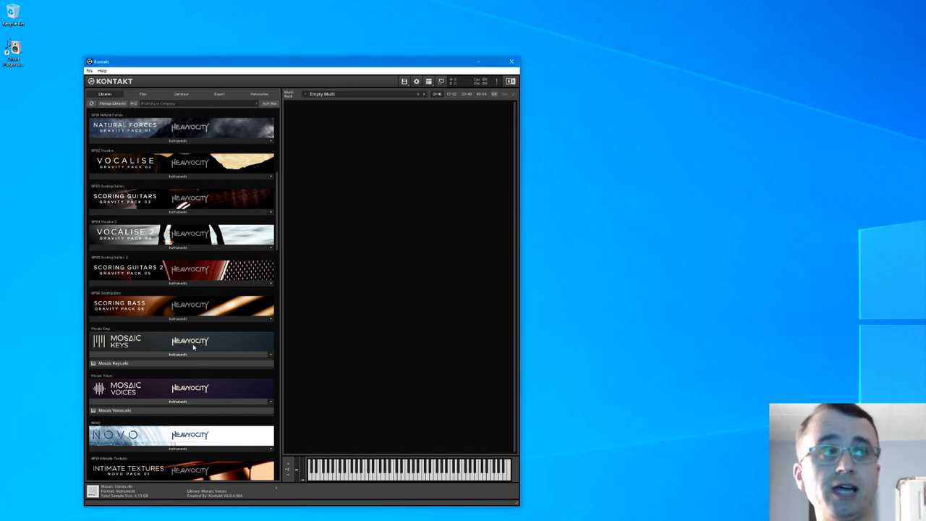
{"action": "mouse_move", "coordinate": [221, 410]}
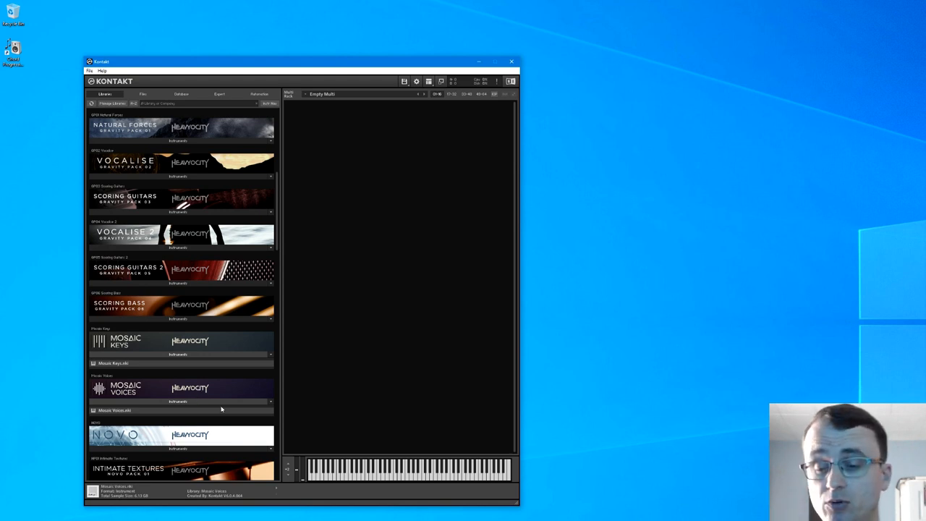
{"action": "mouse_move", "coordinate": [238, 359]}
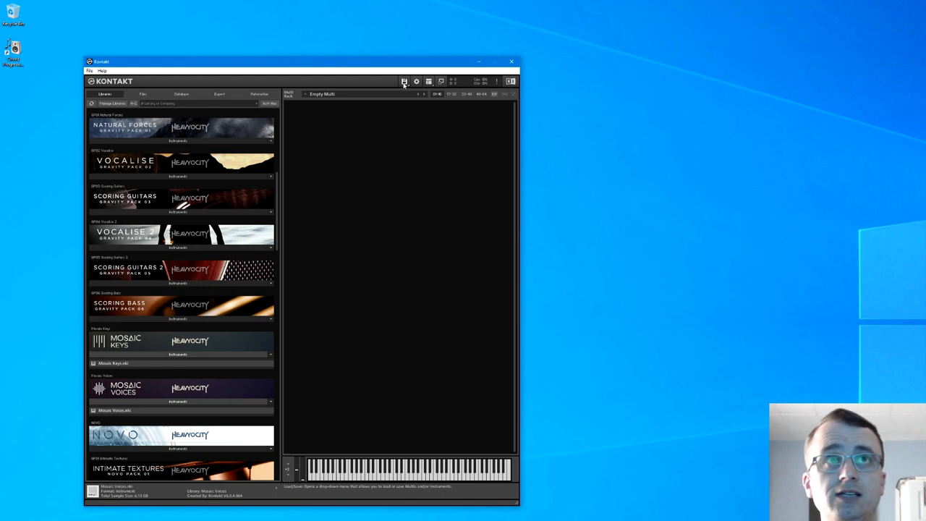
{"action": "left_click", "coordinate": [404, 81]}
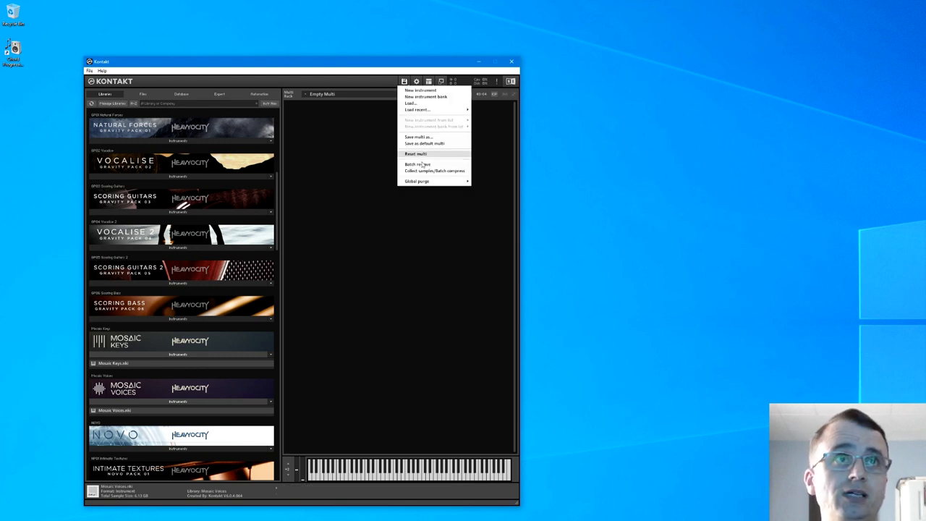
{"action": "left_click", "coordinate": [418, 165]}
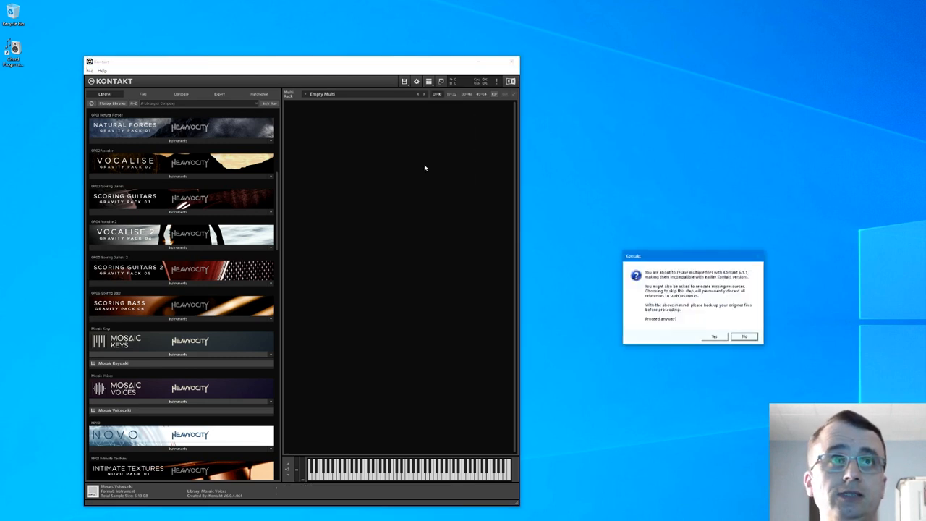
{"action": "left_click_drag", "start_coordinate": [692, 256], "coordinate": [442, 254]}
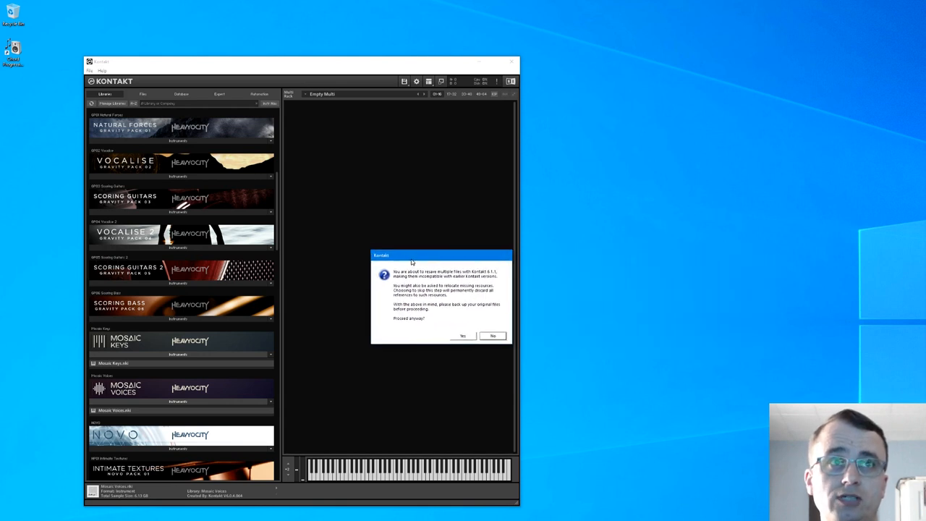
{"action": "left_click_drag", "start_coordinate": [405, 255], "coordinate": [365, 249]}
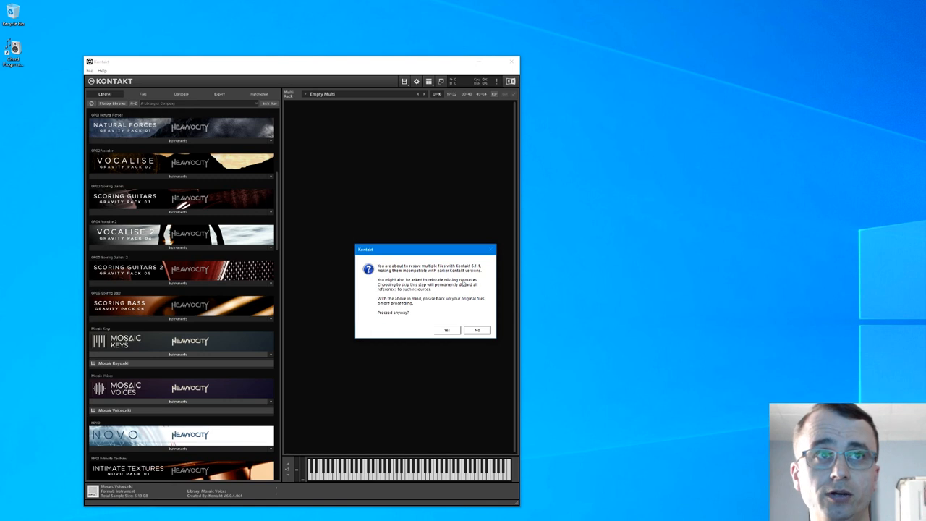
{"action": "mouse_move", "coordinate": [463, 282]}
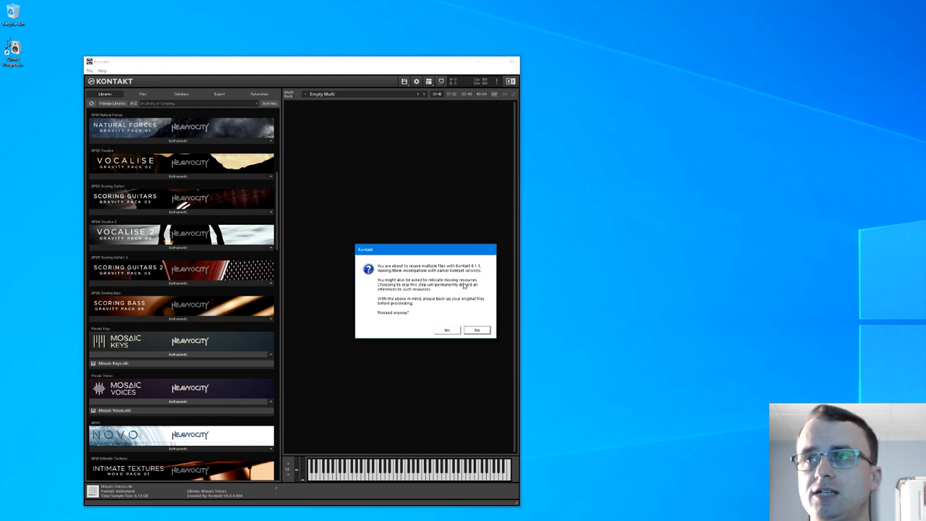
{"action": "mouse_move", "coordinate": [465, 286]}
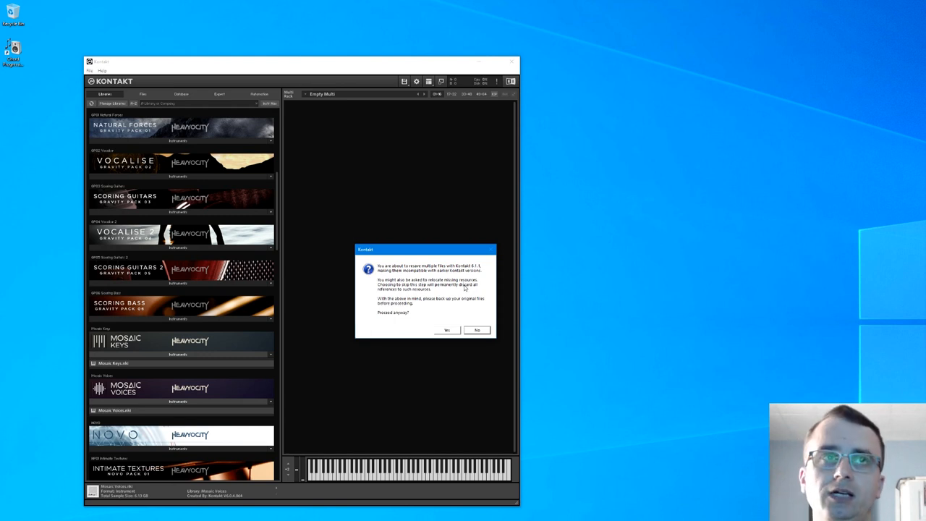
{"action": "mouse_move", "coordinate": [418, 263]}
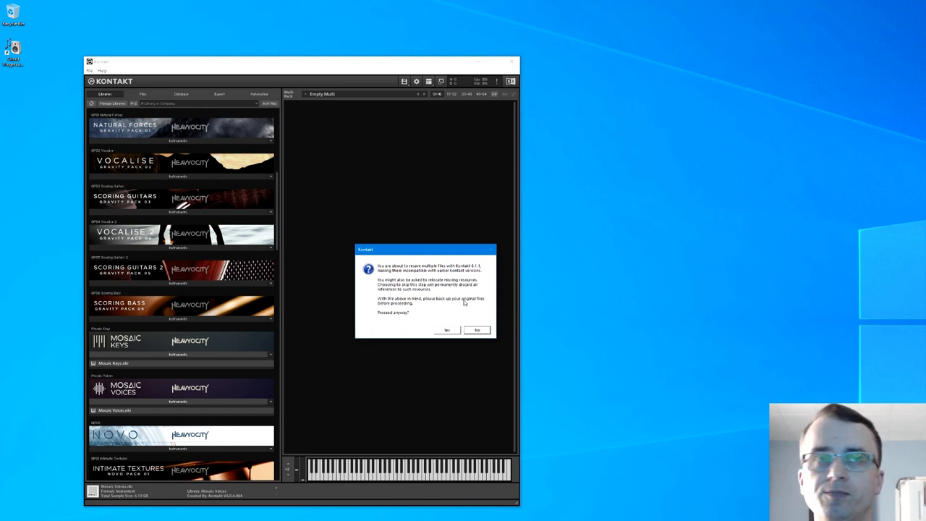
{"action": "mouse_move", "coordinate": [412, 316]}
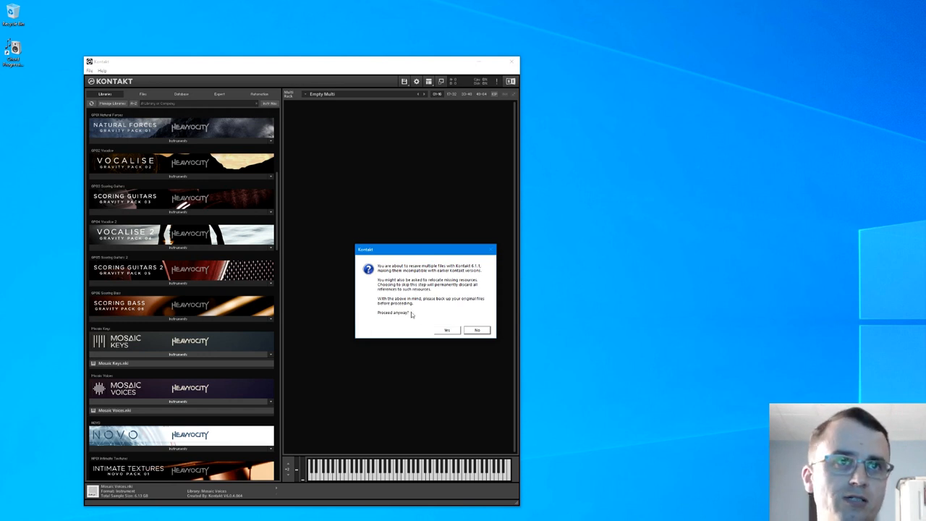
{"action": "left_click", "coordinate": [446, 330]}
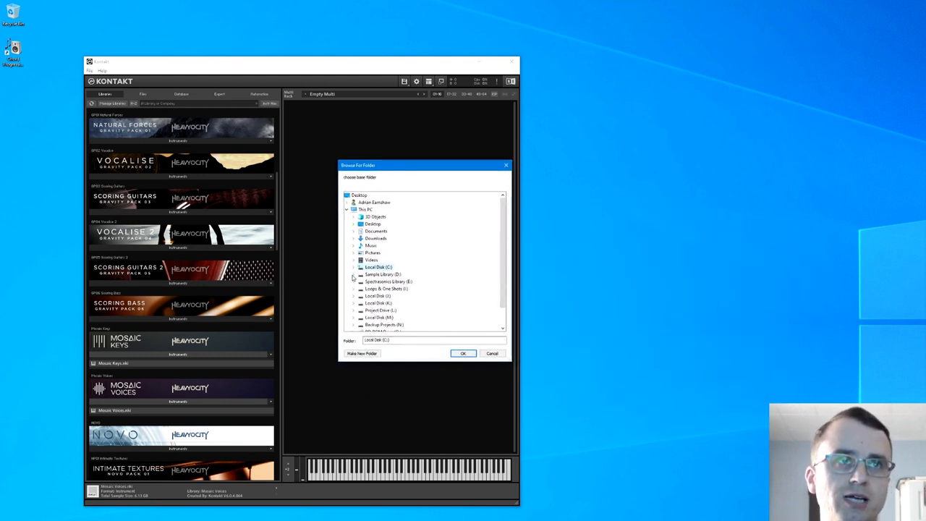
- Choose Local Disk > Heavyocity > Mosaic Keys as the folder to resave and confirm it
{"action": "left_click", "coordinate": [353, 275]}
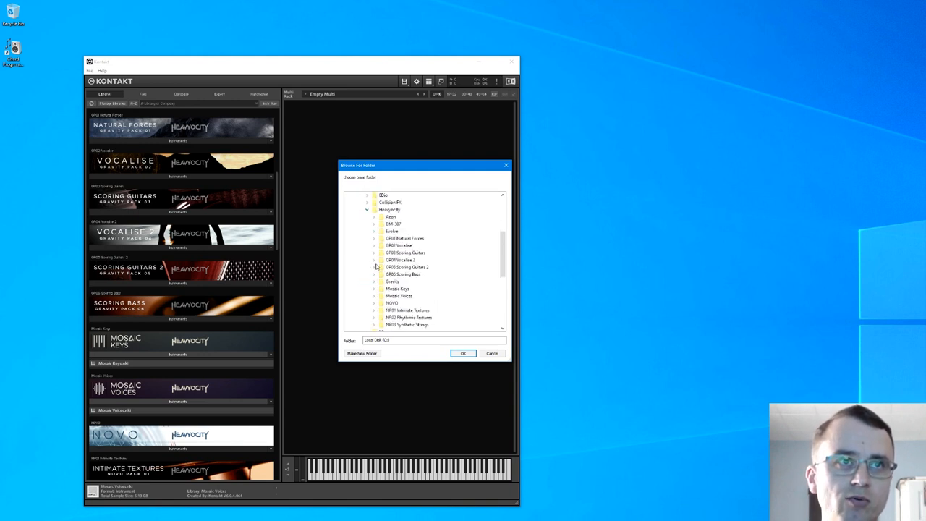
{"action": "scroll", "scroll_direction": "down", "scroll_amount": 3}
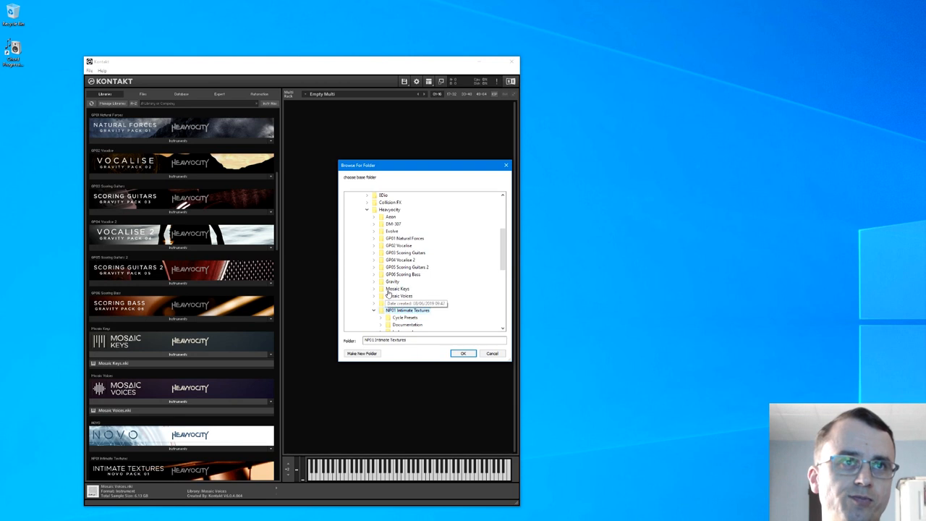
{"action": "left_click", "coordinate": [463, 353]}
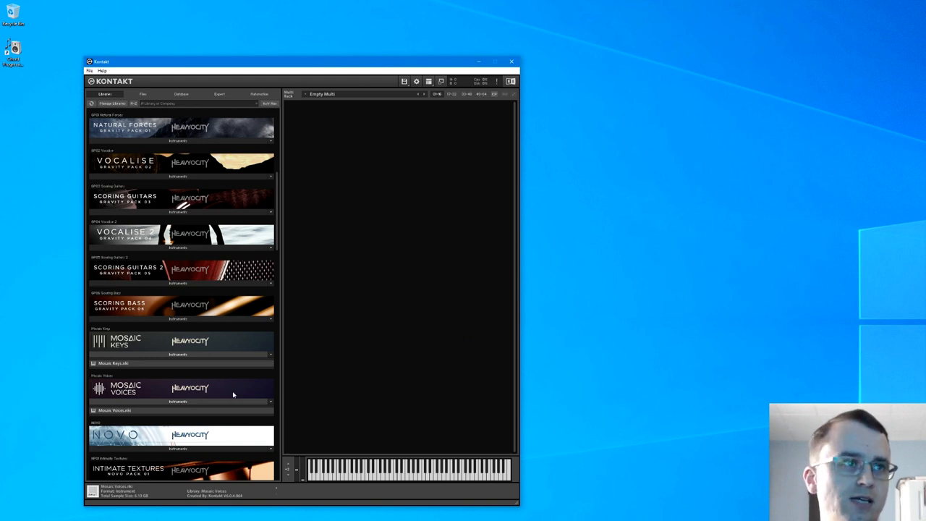
- Run Batch re-save again, confirming the warning and choosing Heavyocity > Mosaic Voices
{"action": "left_click", "coordinate": [404, 81]}
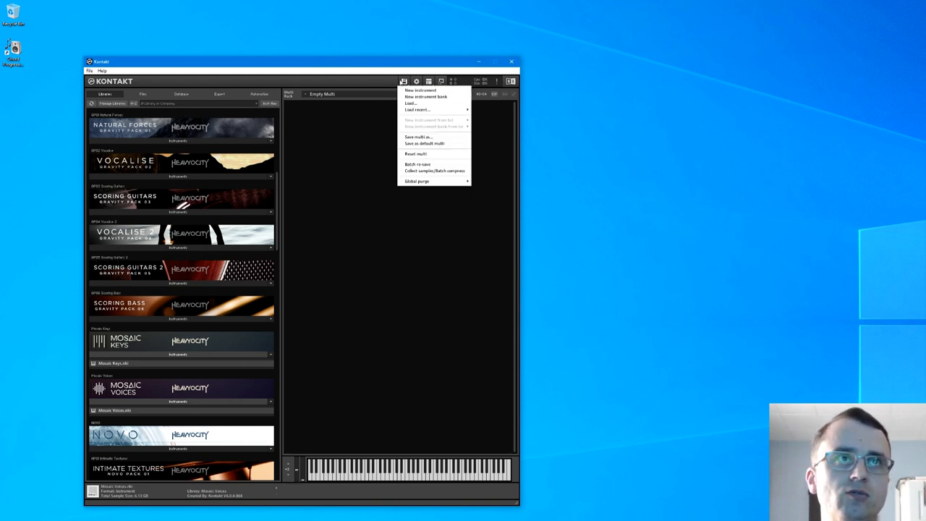
{"action": "mouse_move", "coordinate": [434, 171]}
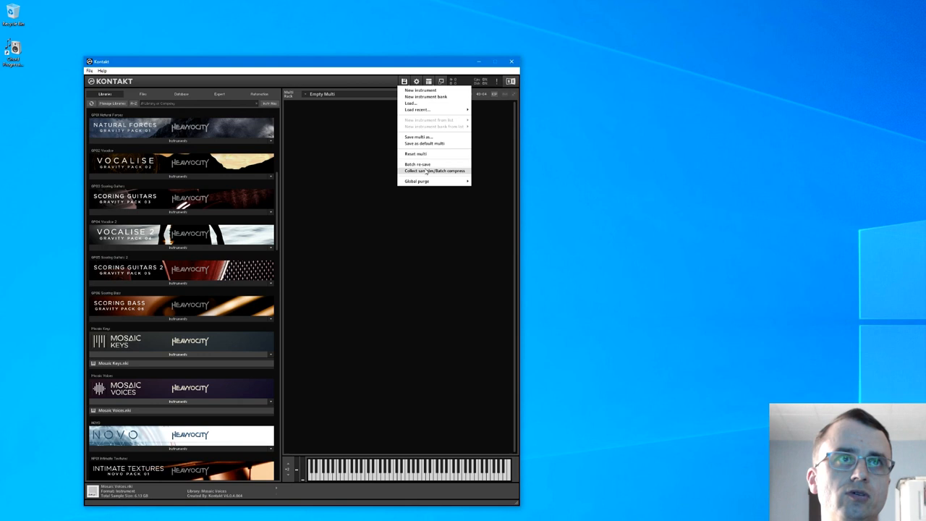
{"action": "left_click", "coordinate": [417, 165]}
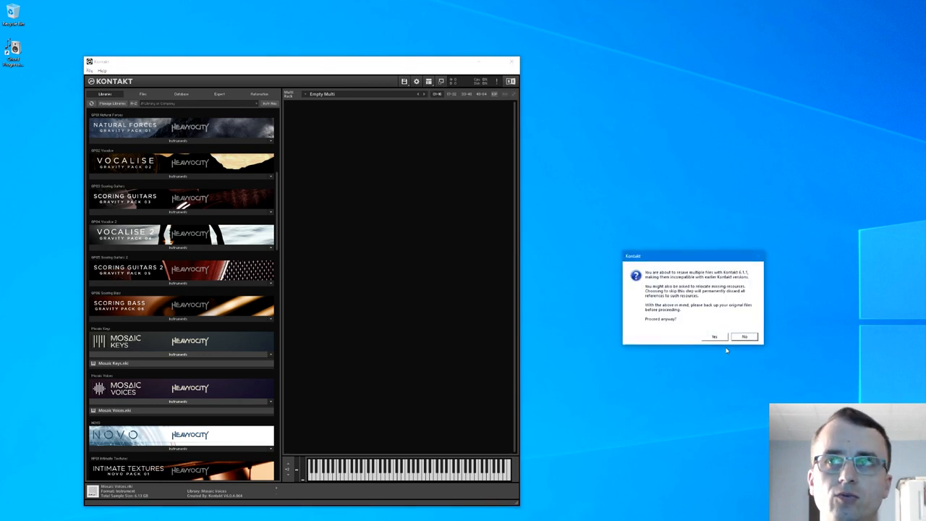
{"action": "left_click", "coordinate": [715, 335]}
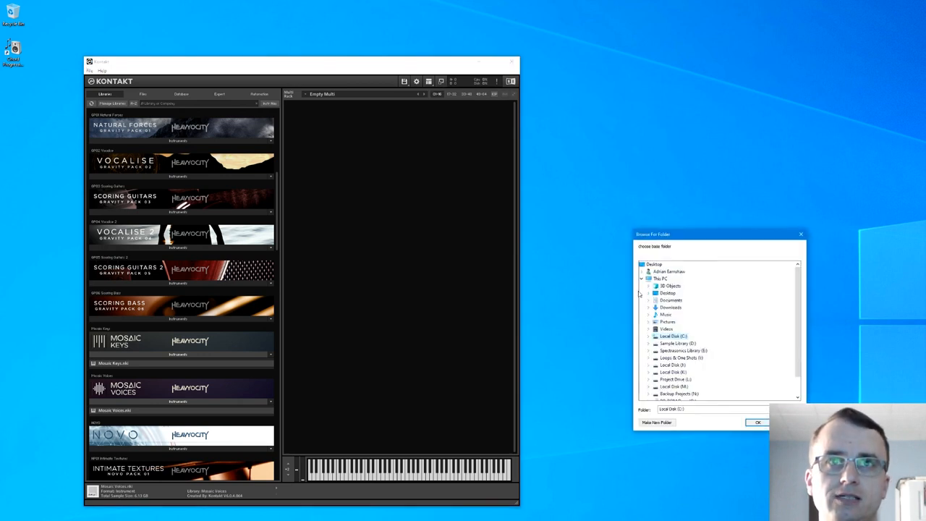
{"action": "left_click", "coordinate": [648, 343]}
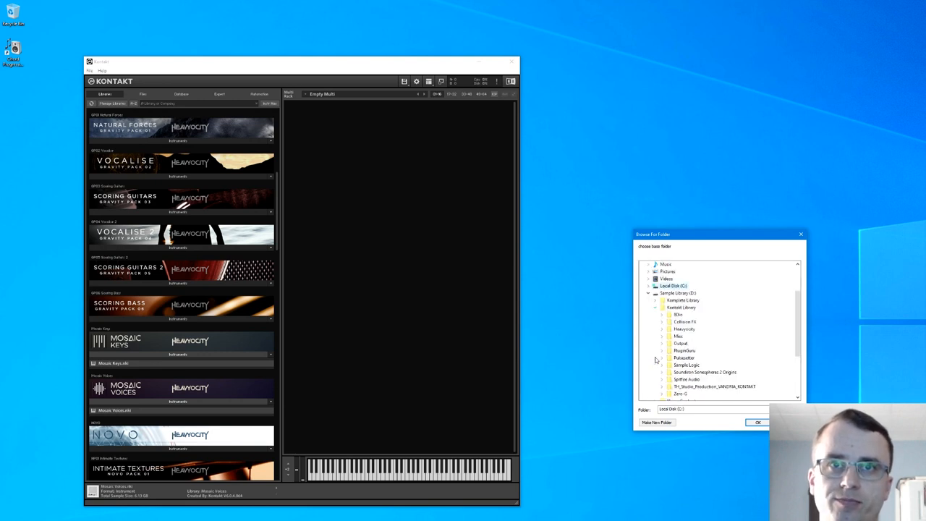
{"action": "mouse_move", "coordinate": [666, 330]}
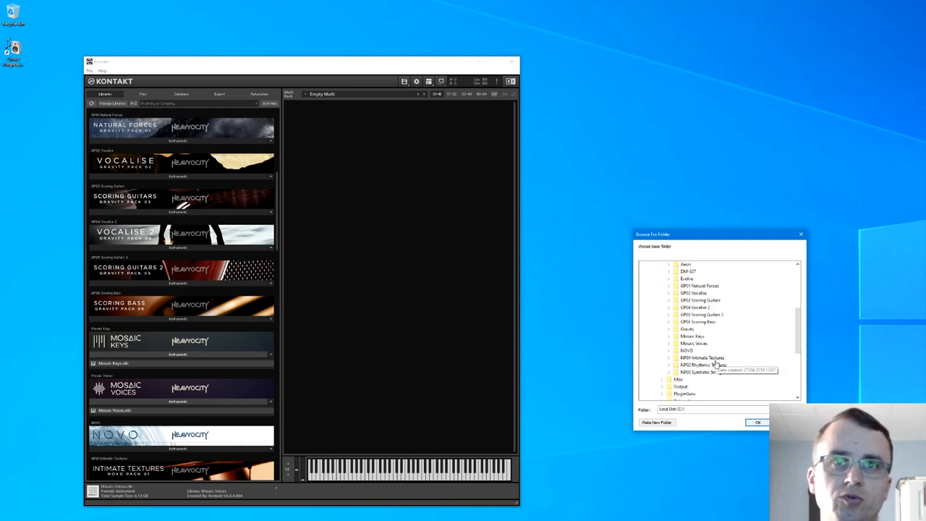
{"action": "mouse_move", "coordinate": [703, 344]}
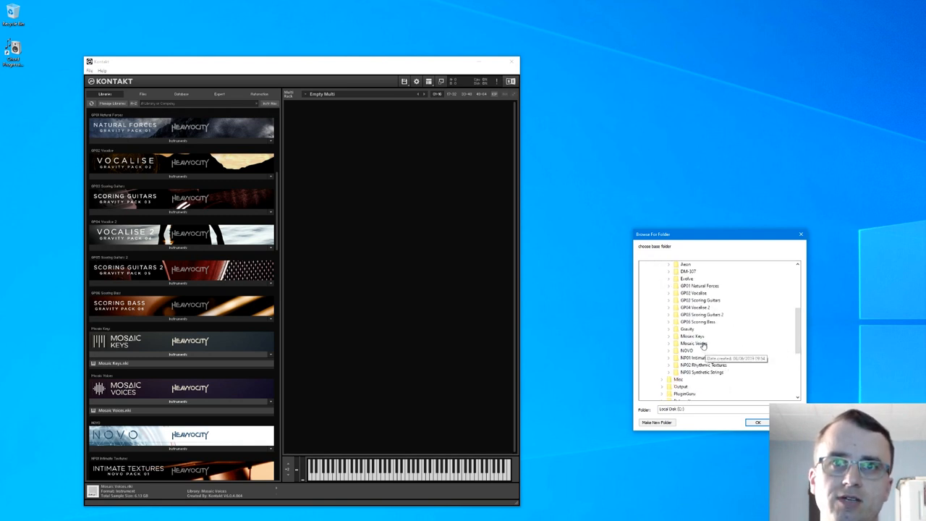
{"action": "left_click", "coordinate": [669, 343]}
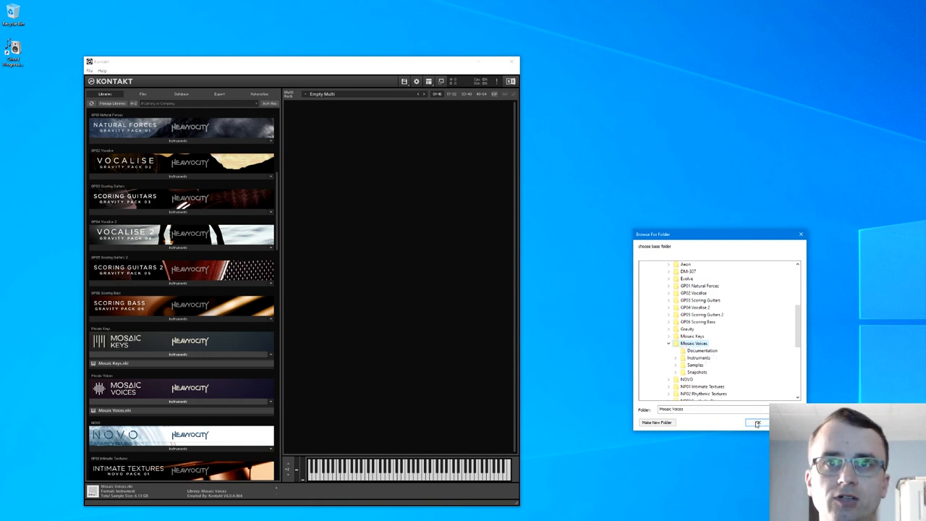
{"action": "left_click", "coordinate": [757, 422]}
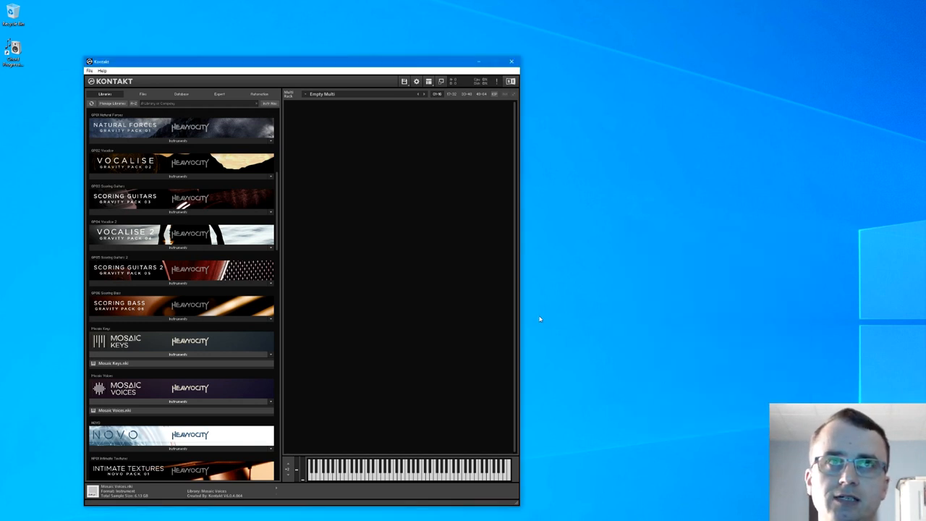
{"action": "mouse_move", "coordinate": [181, 369]}
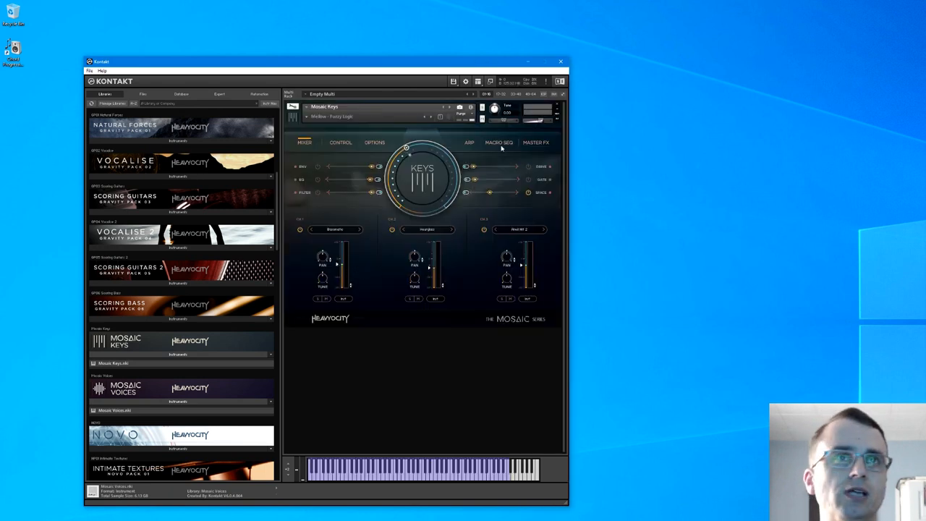
{"action": "mouse_move", "coordinate": [446, 113]}
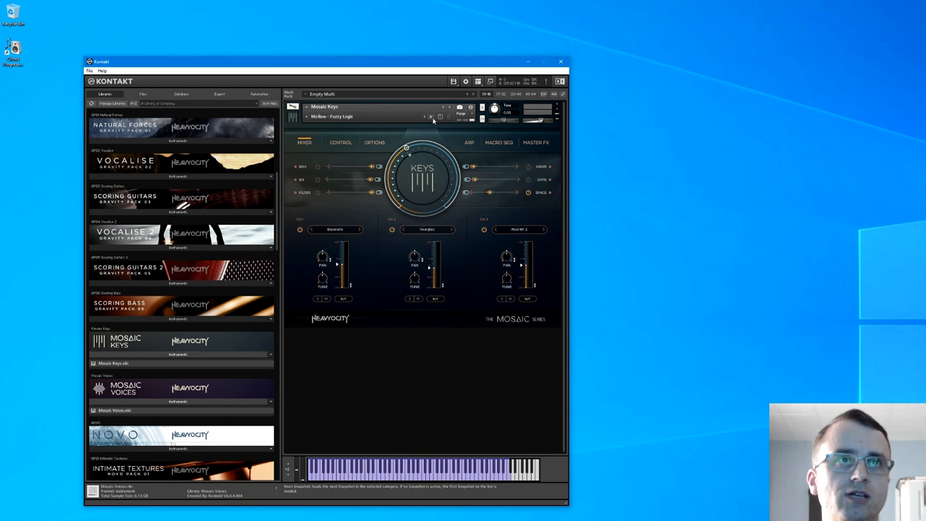
- Browse to another Mosaic Keys snapshot with the preset arrows
{"action": "left_click", "coordinate": [434, 115]}
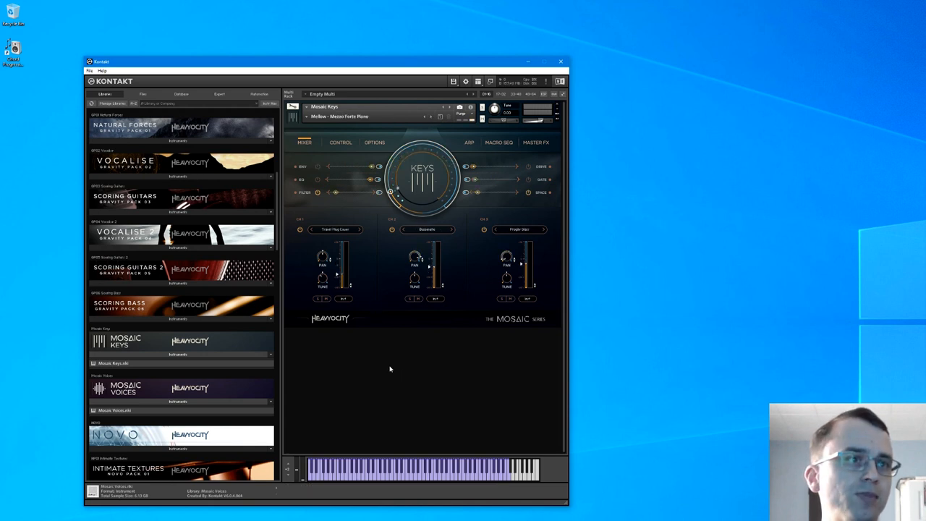
{"action": "mouse_move", "coordinate": [544, 312]}
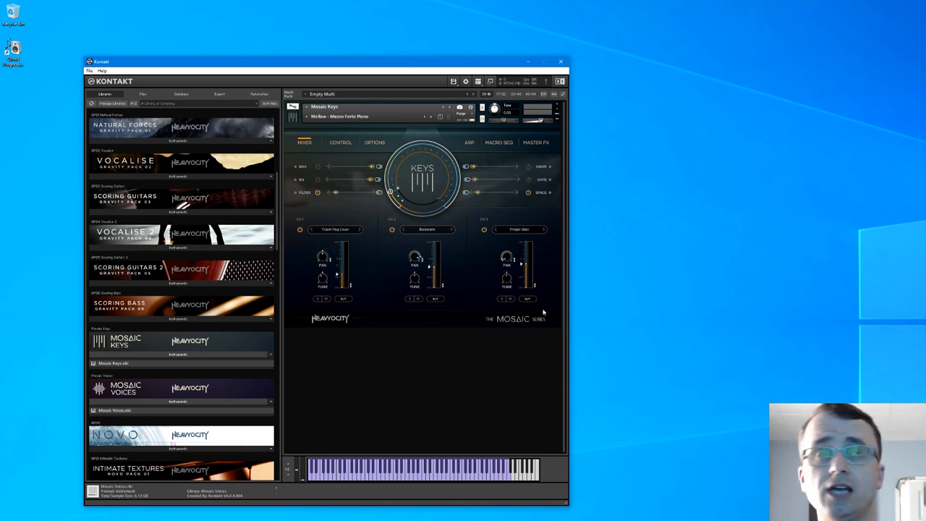
{"action": "mouse_move", "coordinate": [521, 352]}
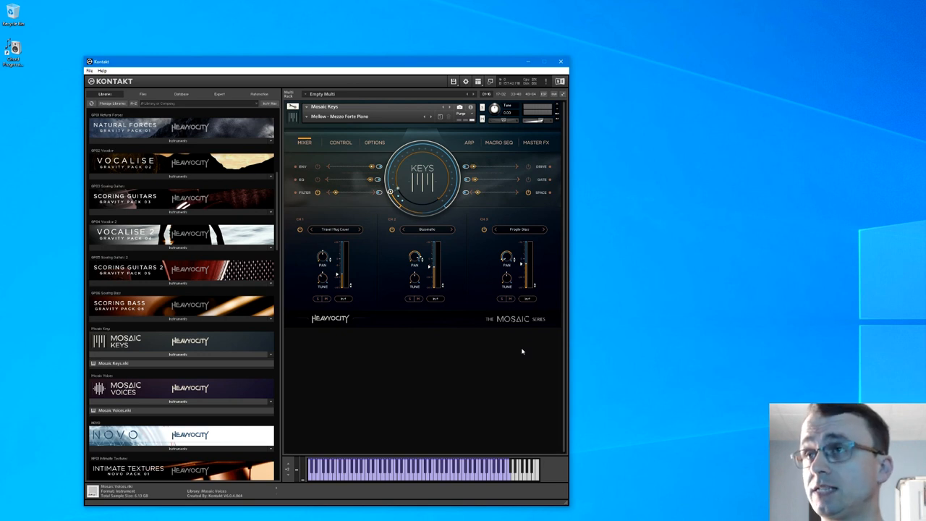